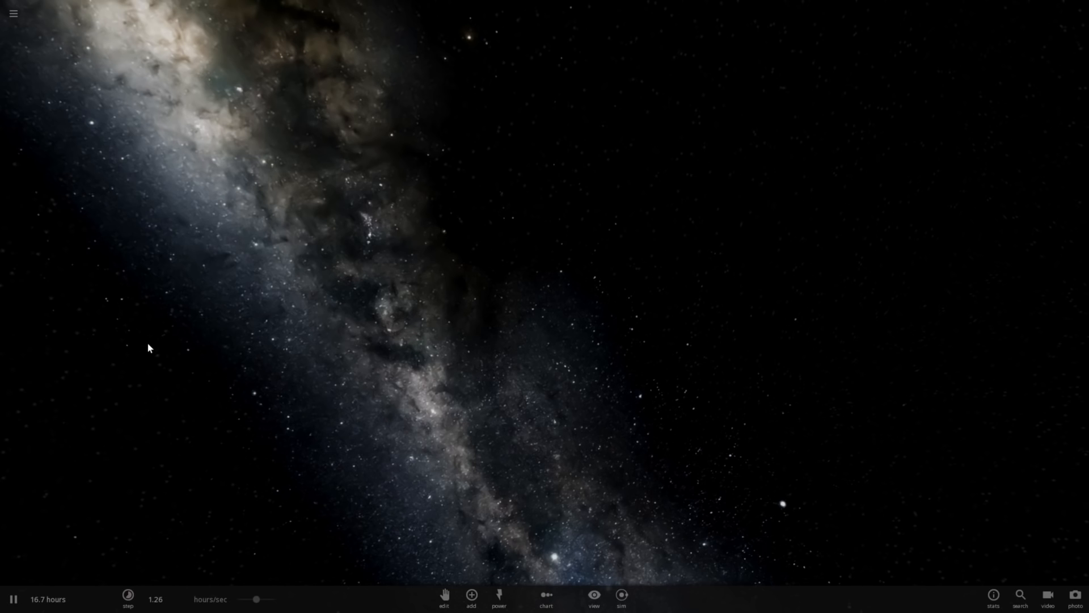
pyautogui.moveTo(122, 316)
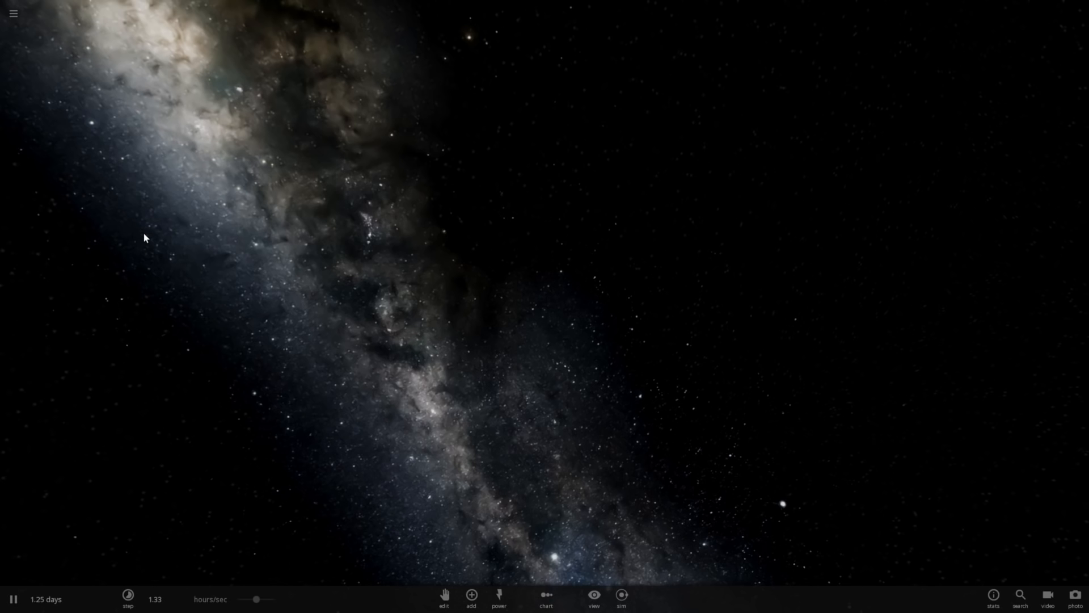
pyautogui.moveTo(138, 252)
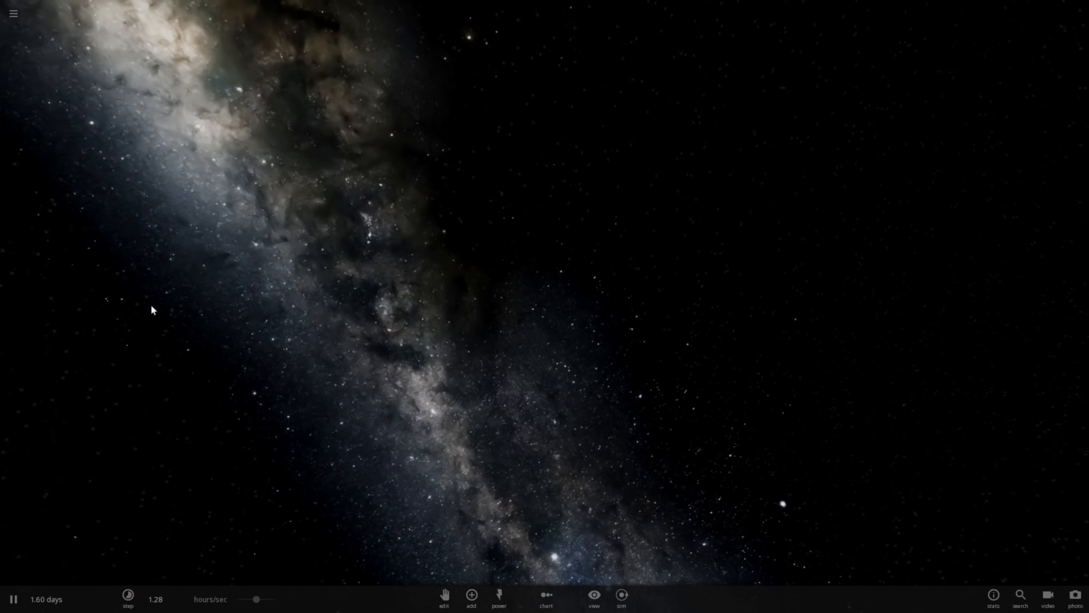
# Browse the star catalogue and choose the Crab Pulsar as the body to add
pyautogui.click(471, 594)
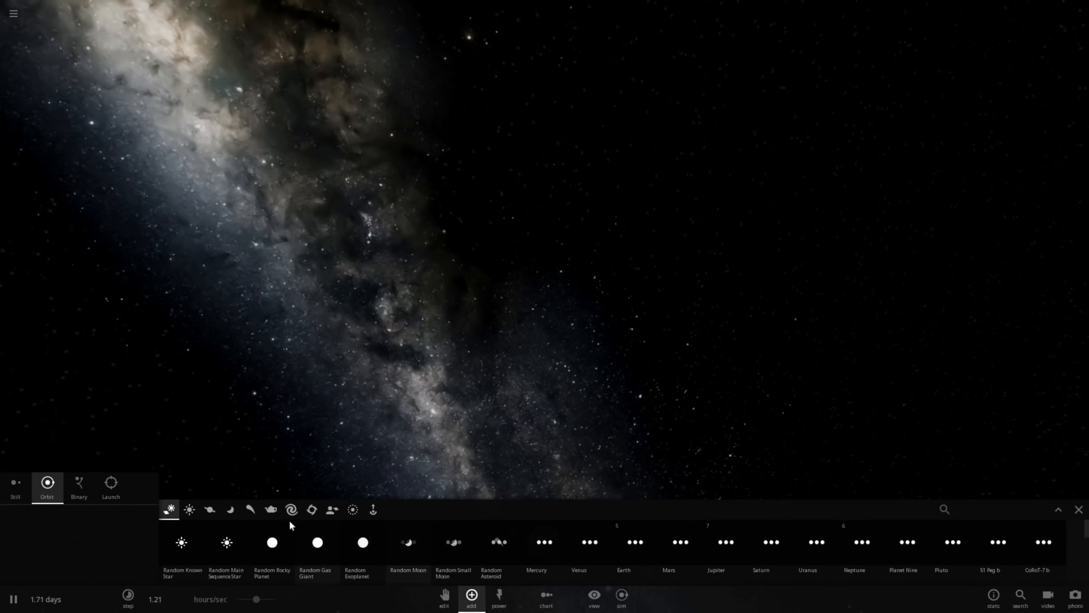
pyautogui.click(189, 510)
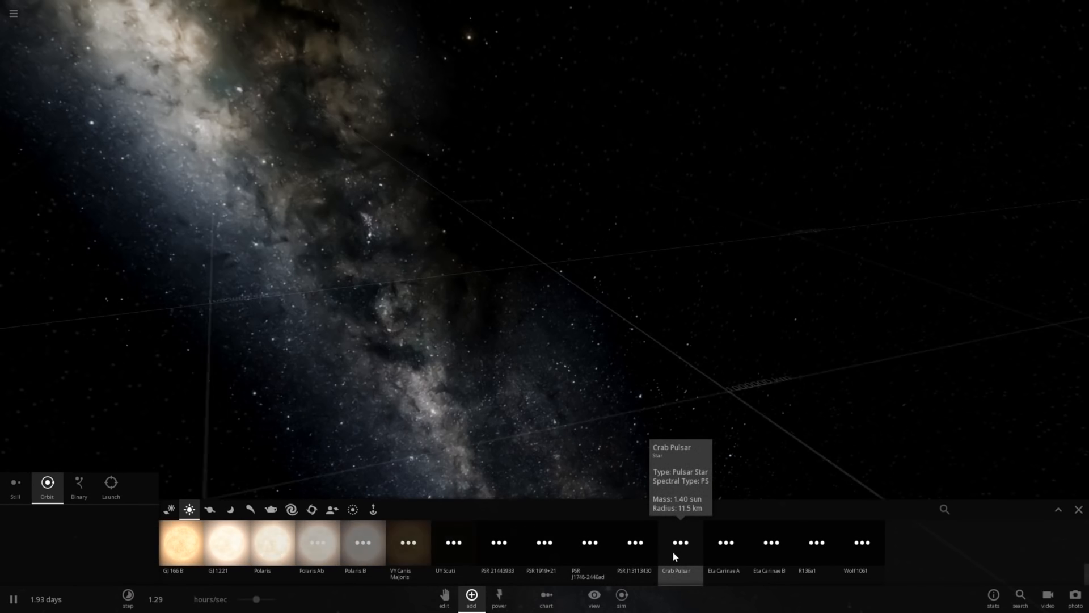
pyautogui.click(679, 542)
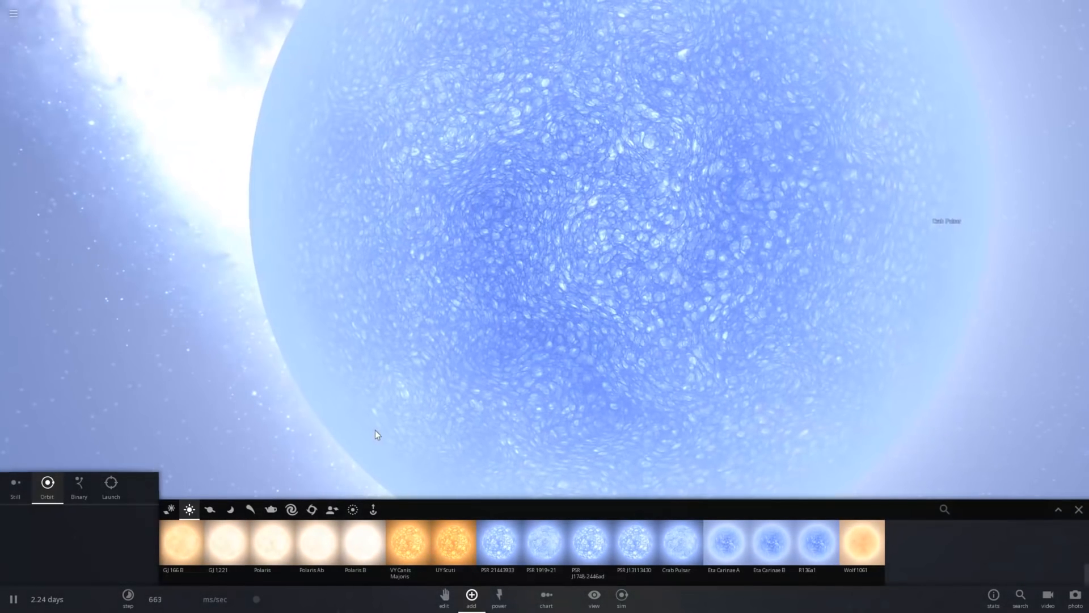
pyautogui.click(110, 484)
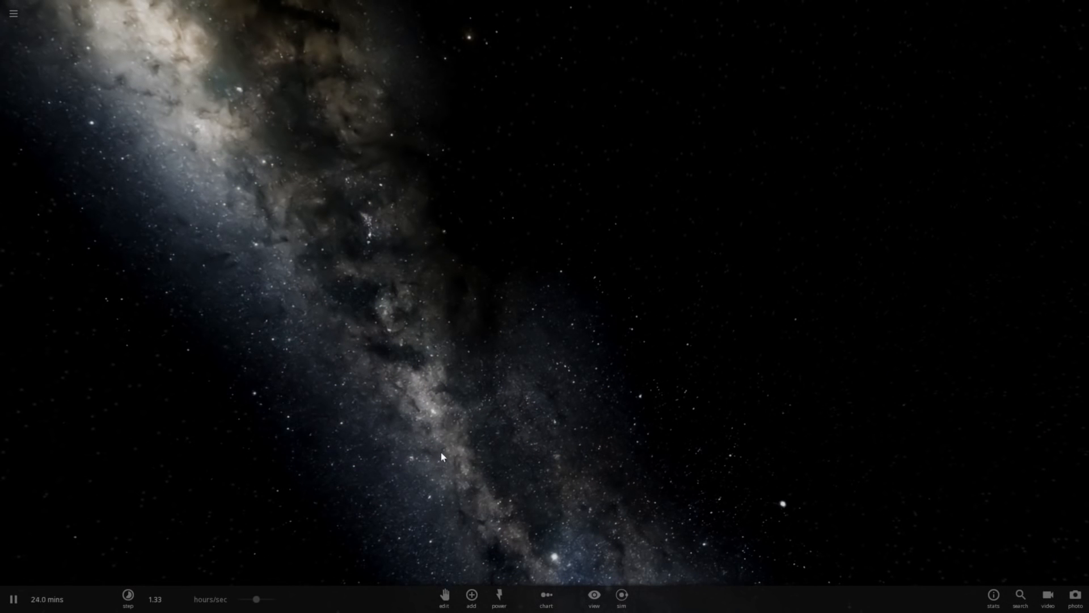
# Switch new bodies to Still placement and return to the star catalogue
pyautogui.click(470, 593)
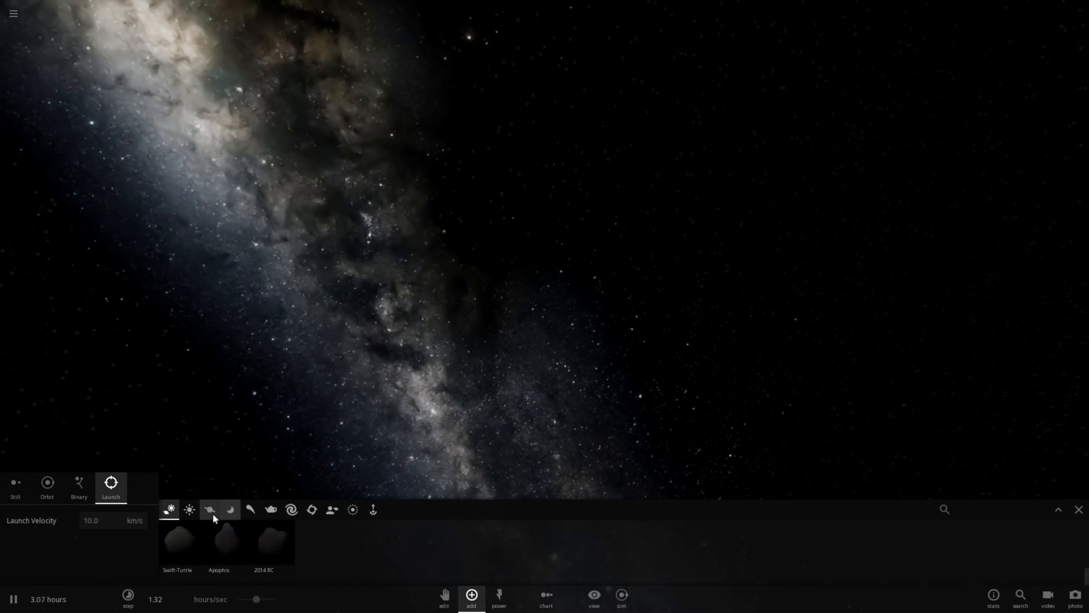
pyautogui.click(189, 509)
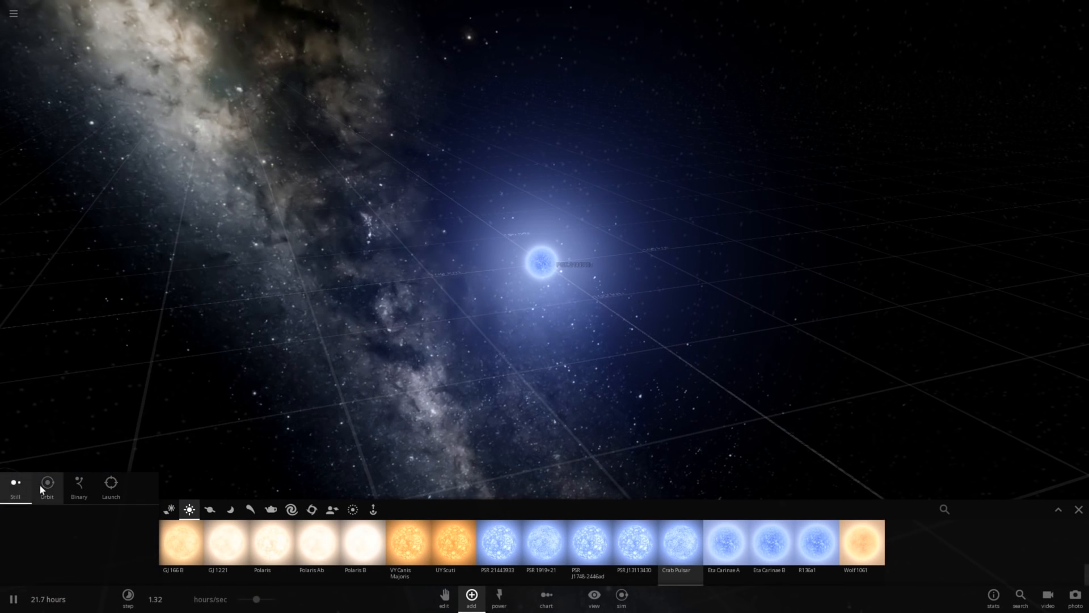
pyautogui.click(46, 487)
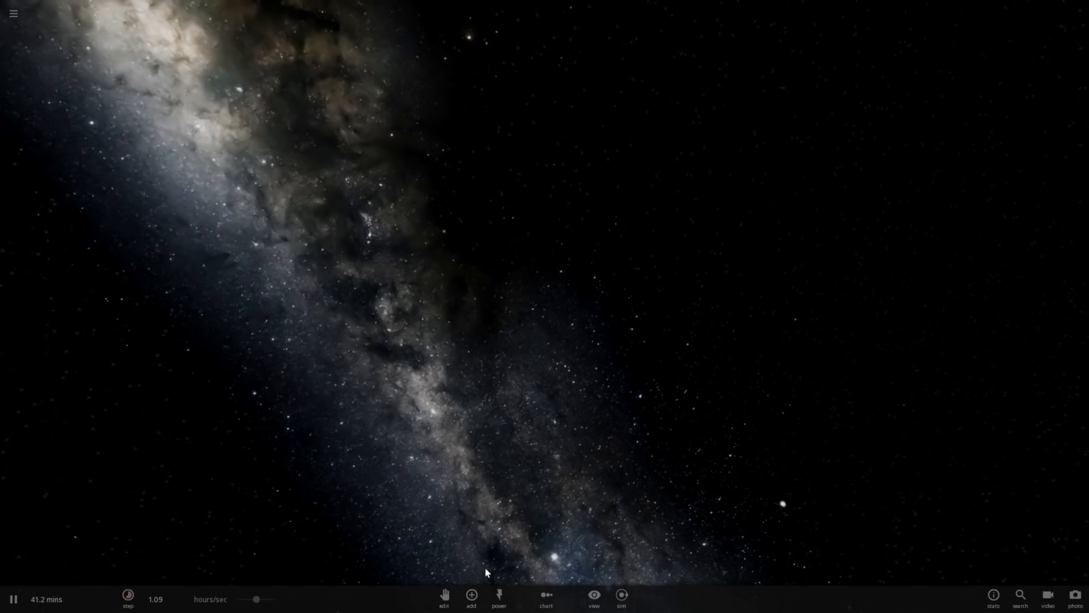
pyautogui.click(470, 594)
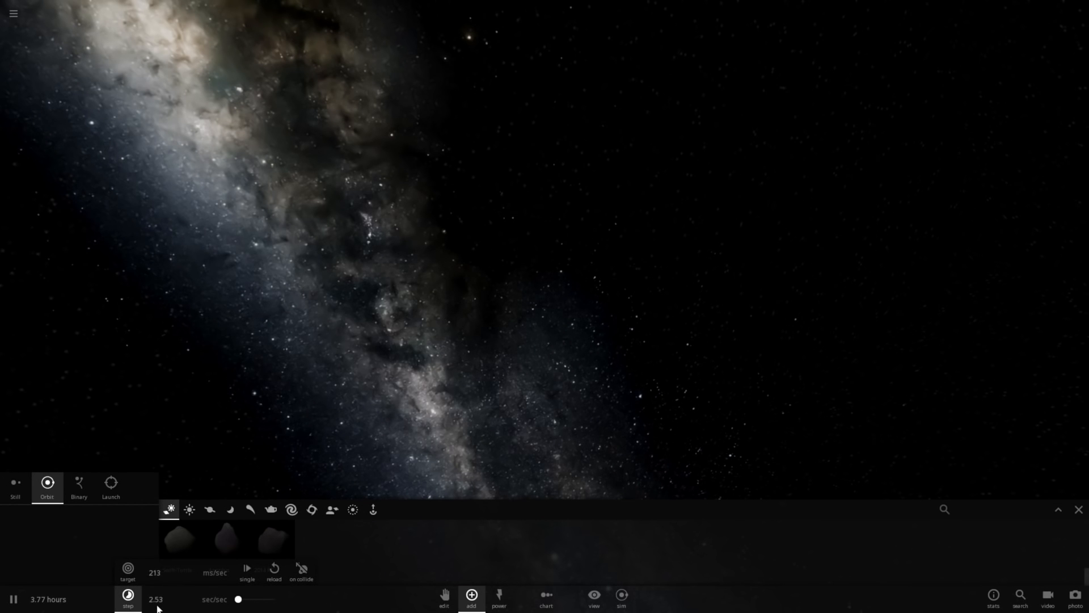
pyautogui.click(190, 509)
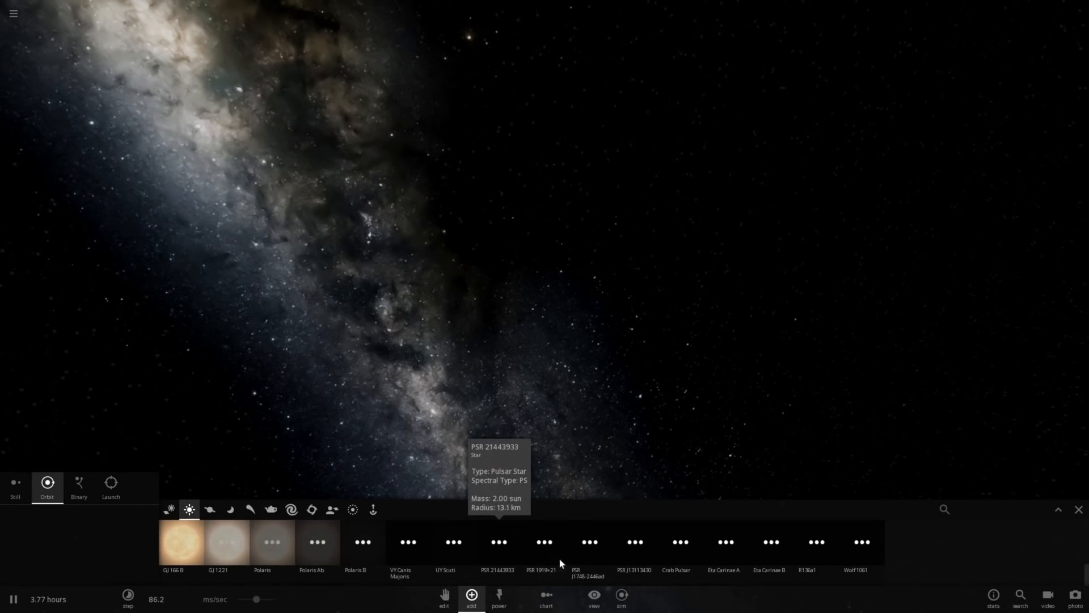
pyautogui.moveTo(674, 542)
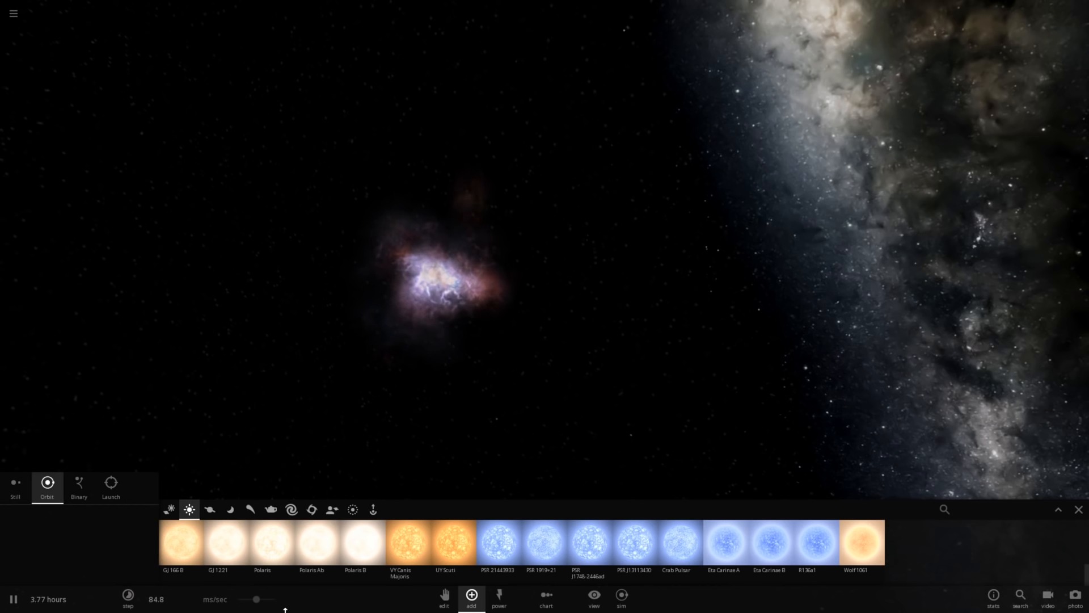
# Lower the simulation time step toward zero so time barely advances
pyautogui.click(129, 596)
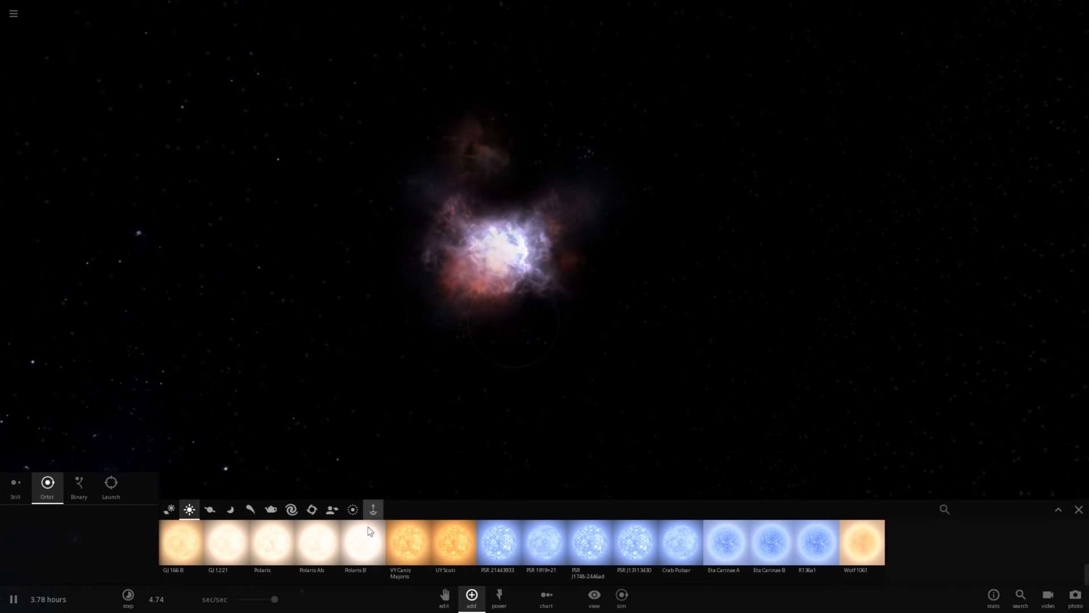
pyautogui.click(401, 543)
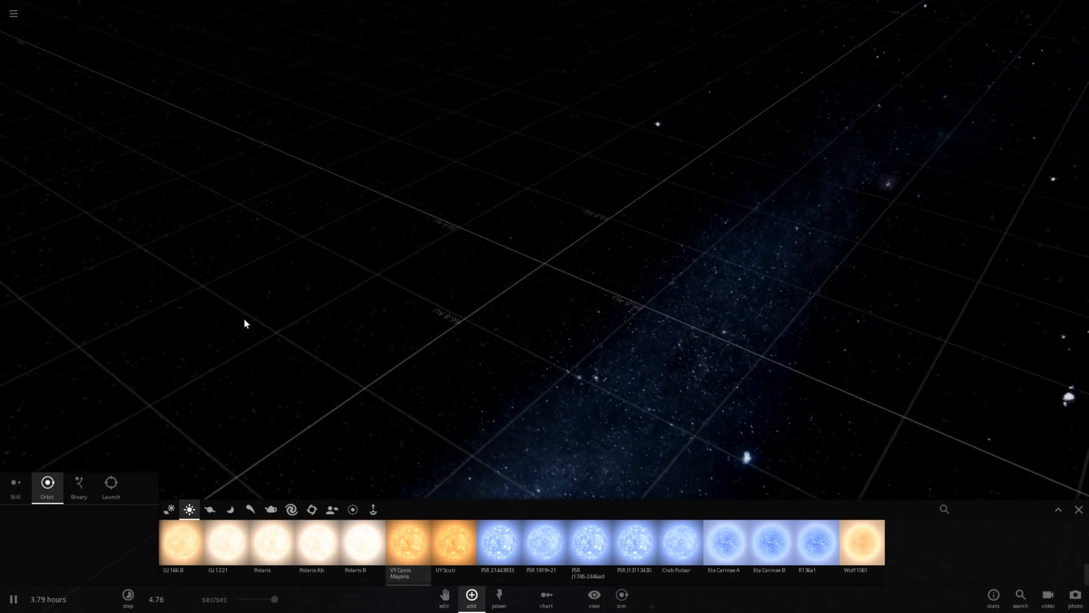
pyautogui.click(12, 14)
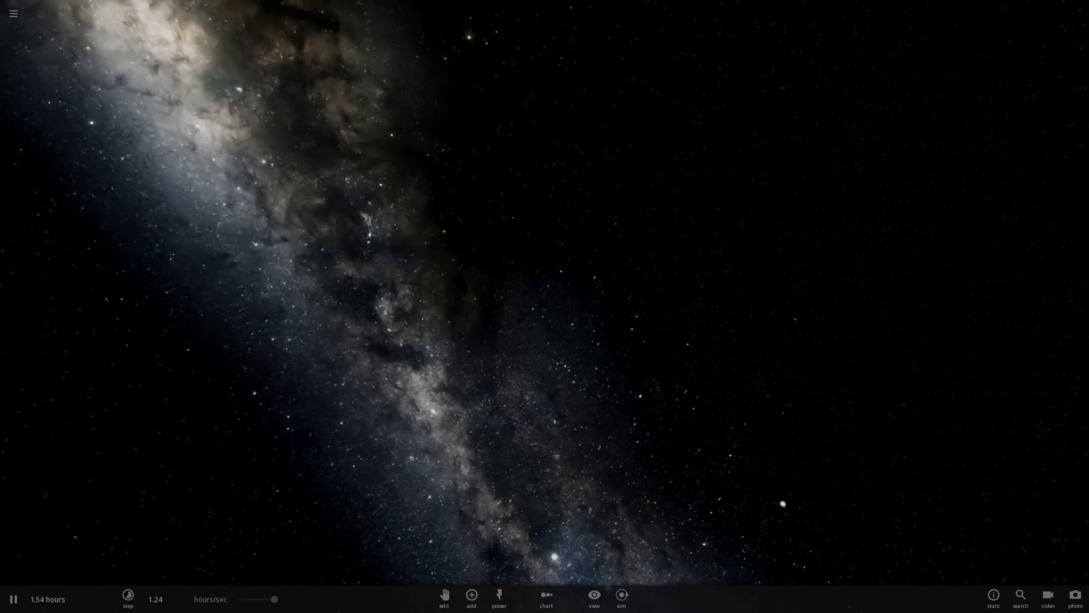
pyautogui.click(128, 599)
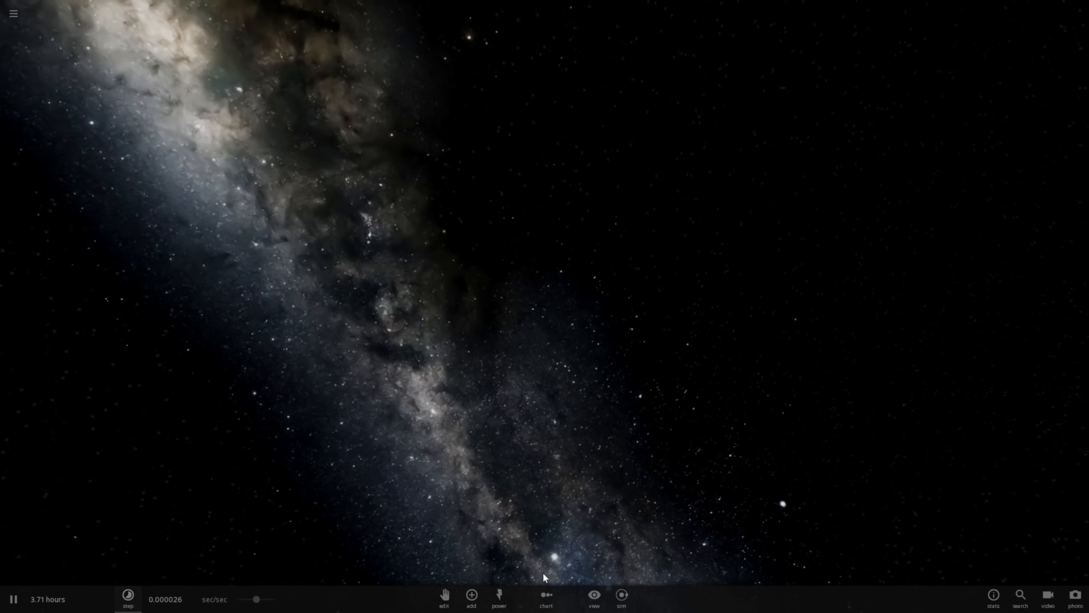
# Place PSR 21443933 stationary in space and show its property details
pyautogui.click(471, 595)
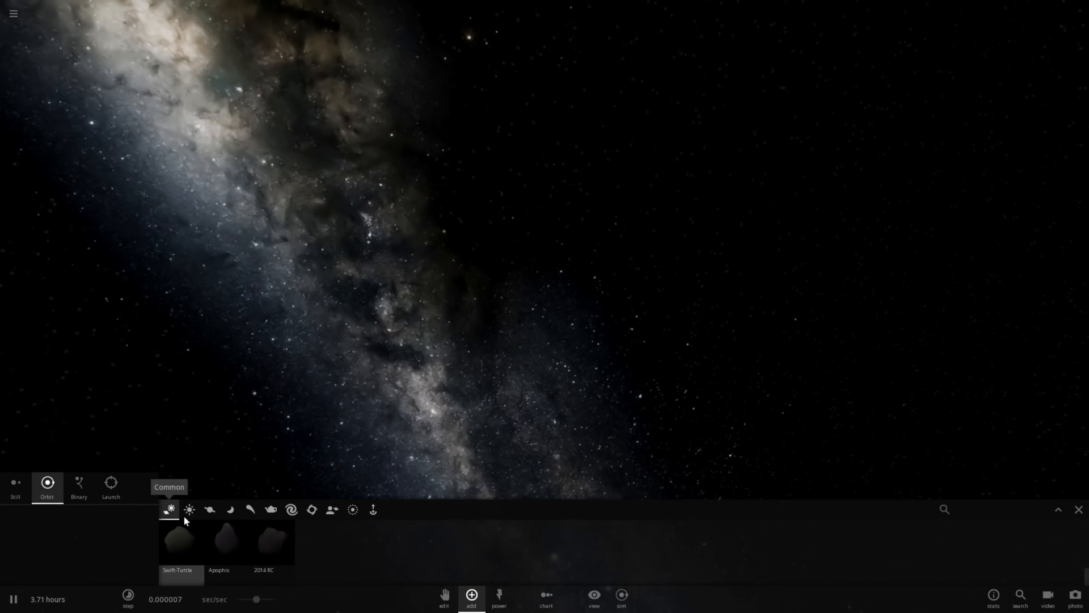
pyautogui.click(189, 510)
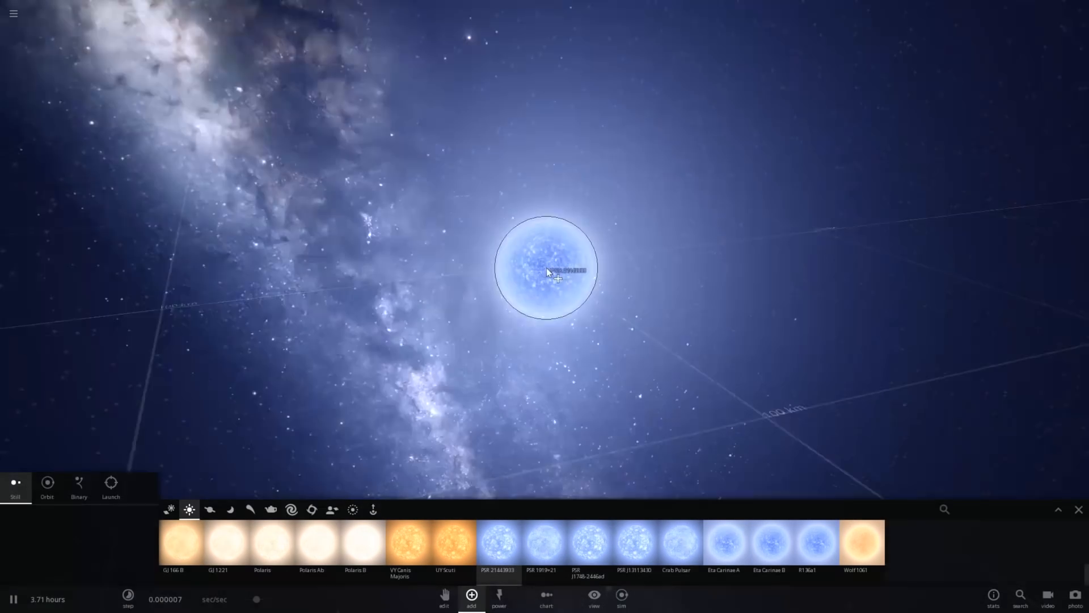
pyautogui.click(675, 544)
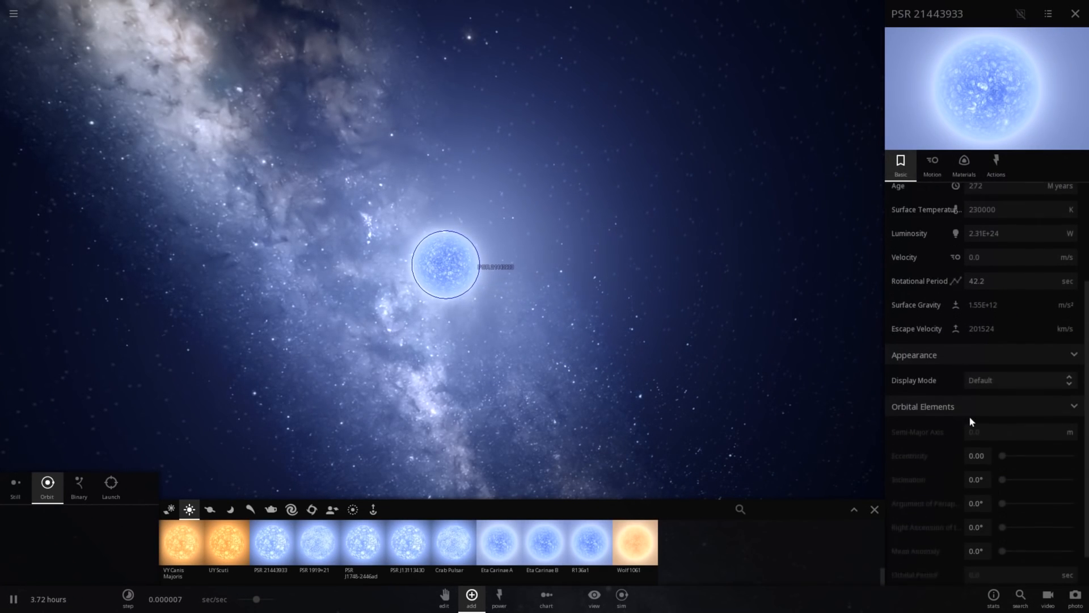
# Enable Position Lock in PSR 21443933's Motion settings and set the Crab Pulsar orbiting it
pyautogui.click(931, 164)
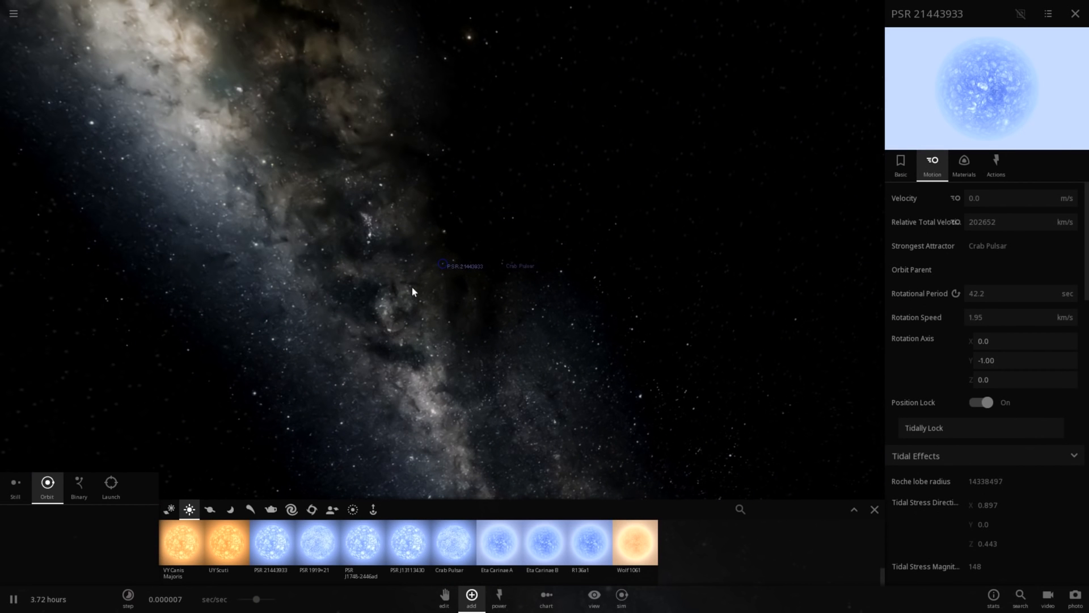
pyautogui.click(501, 264)
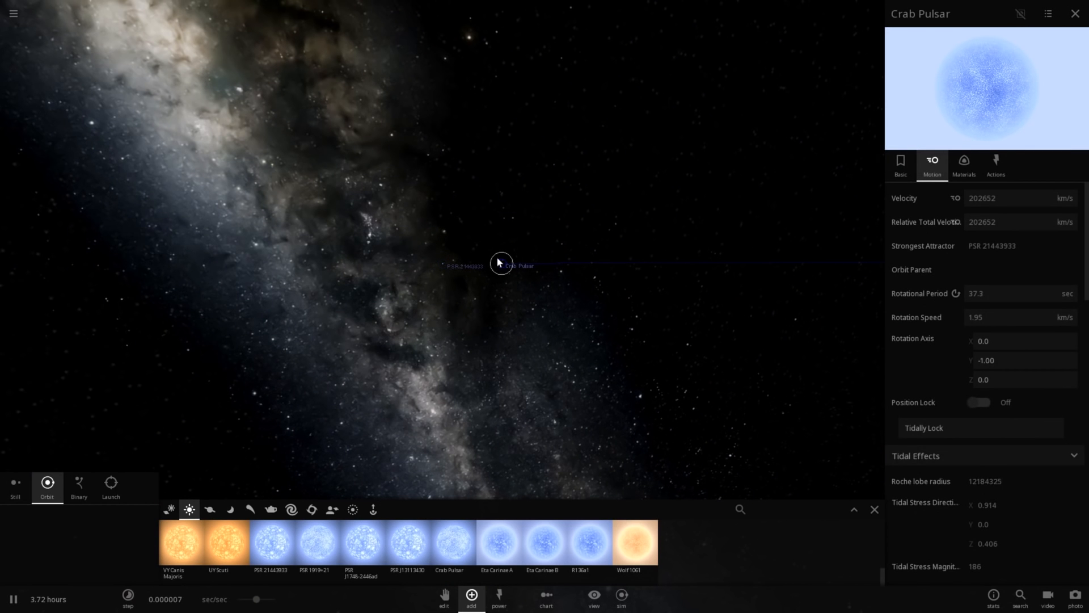
pyautogui.click(545, 263)
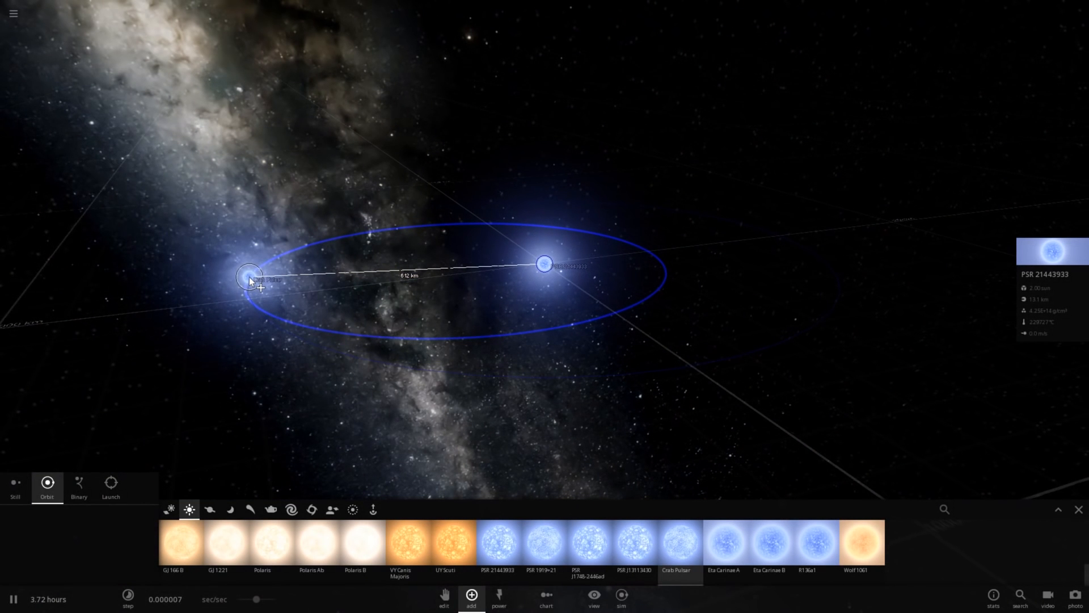
# Run the Crab Pulsar along its orbit past PSR 21443933, then pause with its properties shown
pyautogui.scroll(-3)
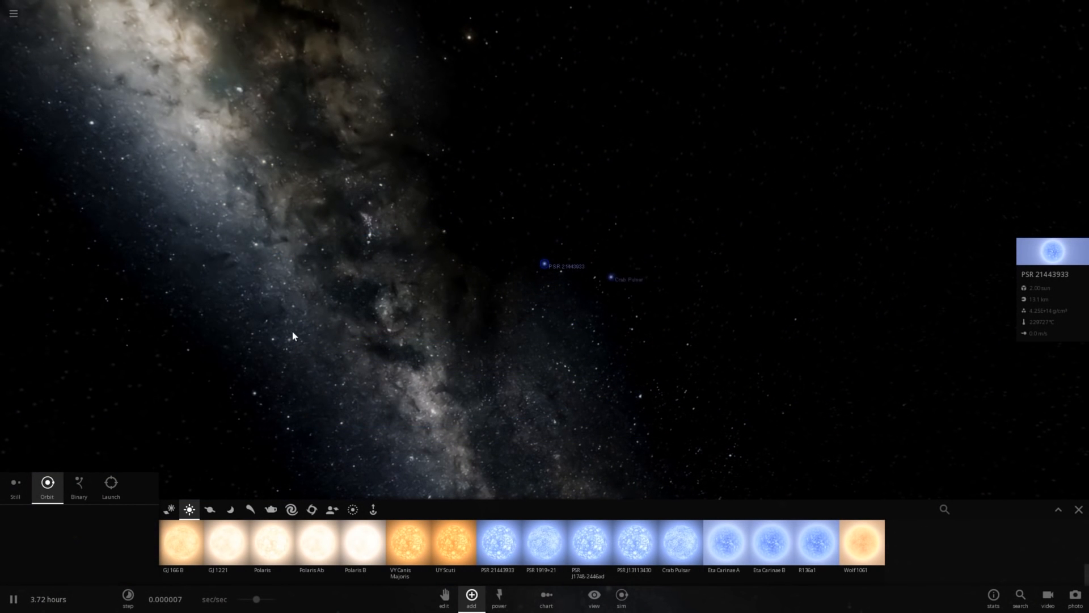
pyautogui.moveTo(596, 274)
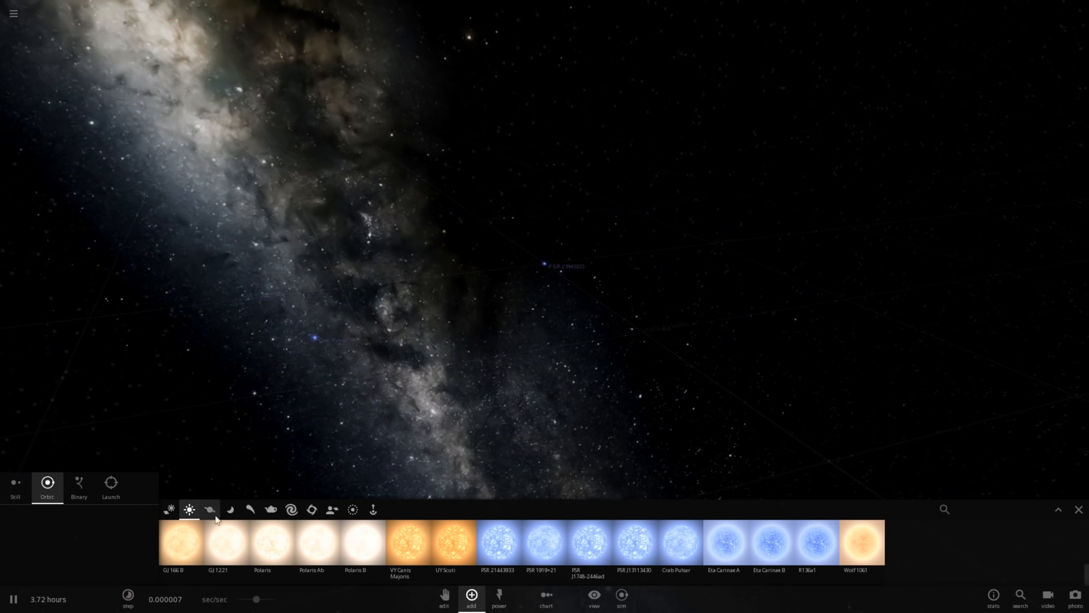
pyautogui.click(128, 598)
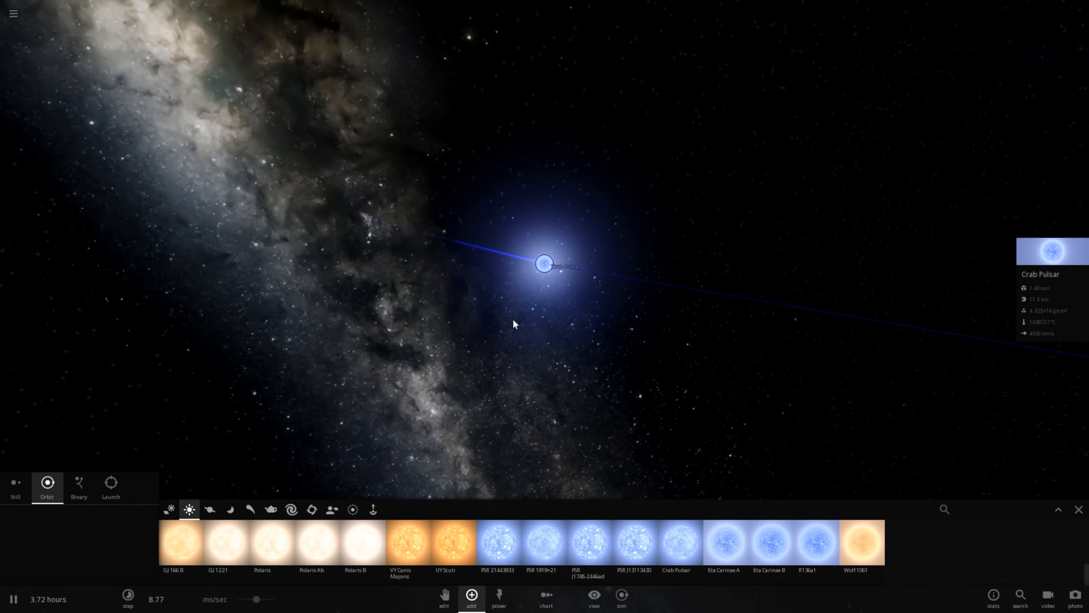
pyautogui.click(128, 599)
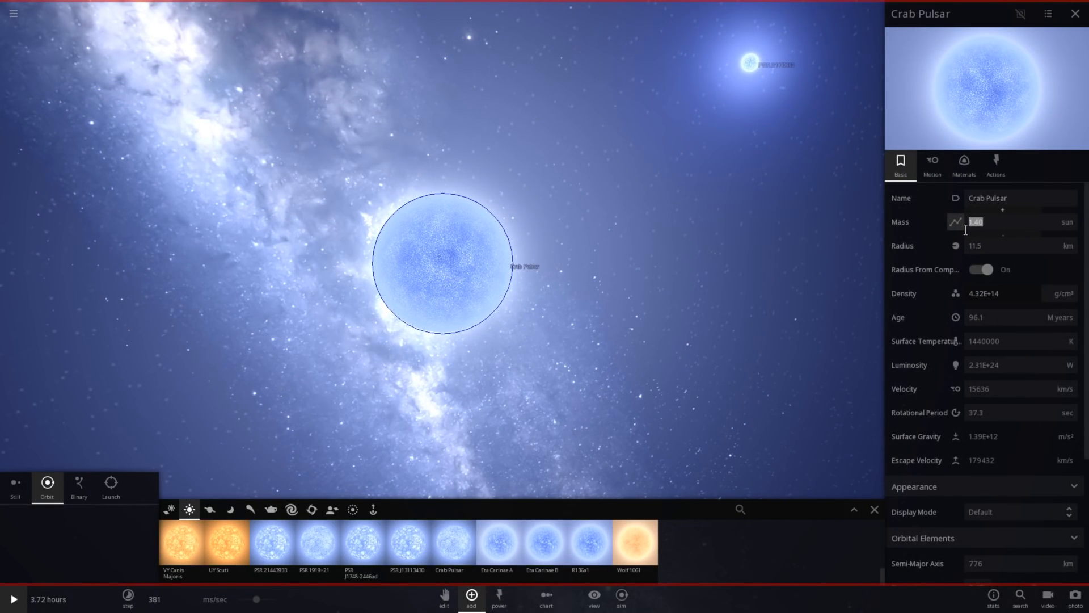
# Reduce the Crab Pulsar's mass to 0.2 solar masses and resume the simulation
pyautogui.write('0.2')
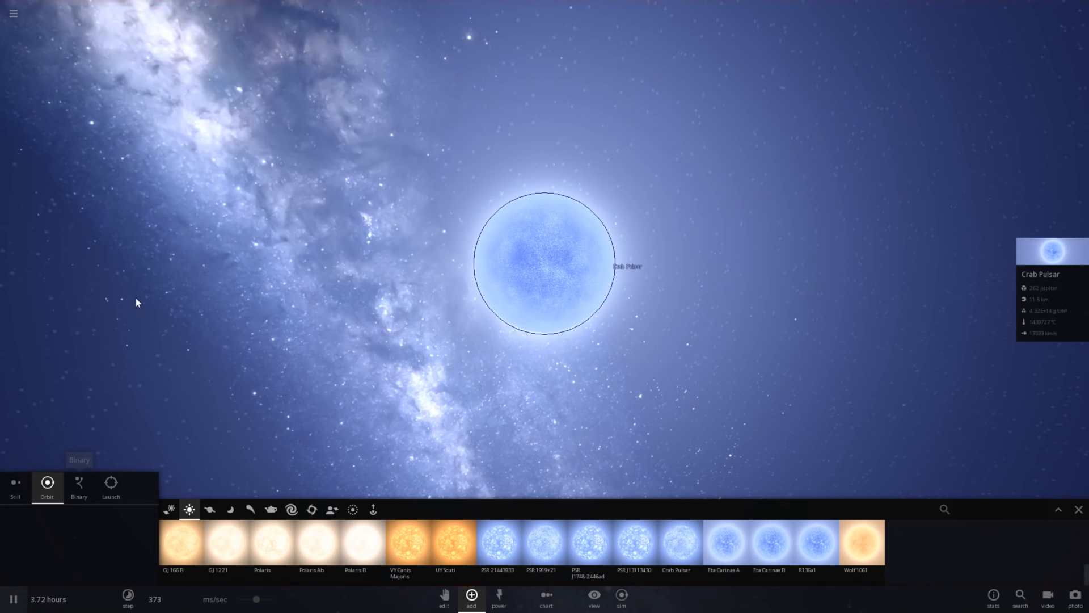
pyautogui.click(78, 484)
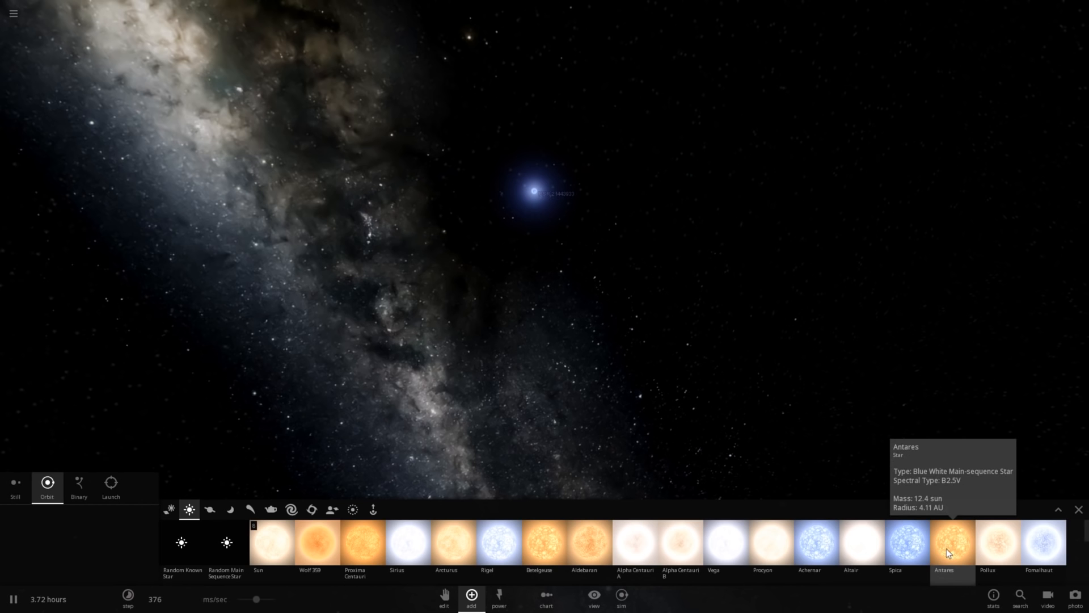
pyautogui.moveTo(317, 540)
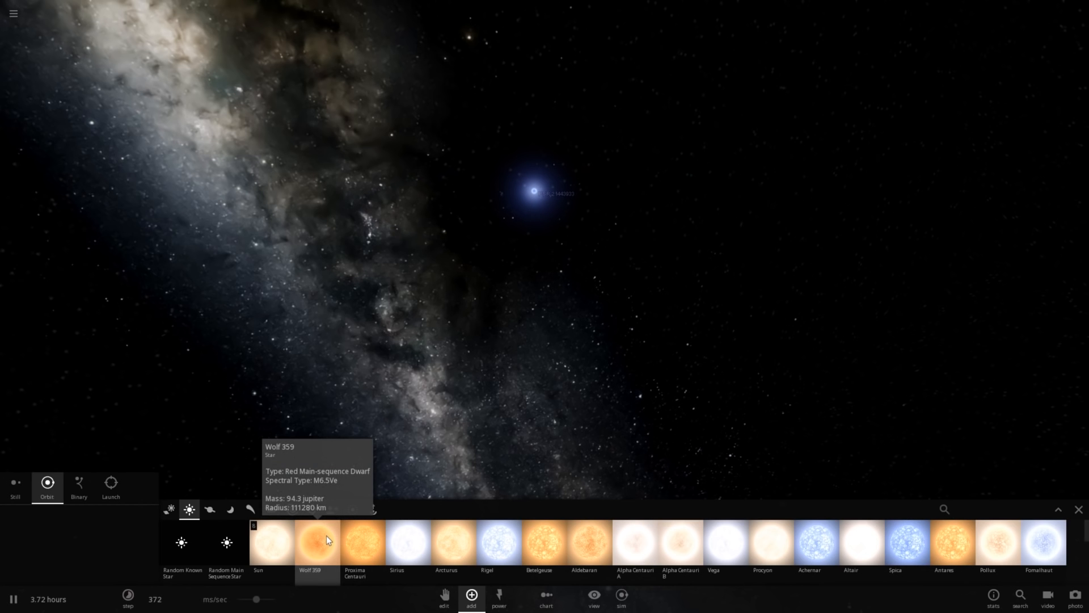
pyautogui.moveTo(362, 544)
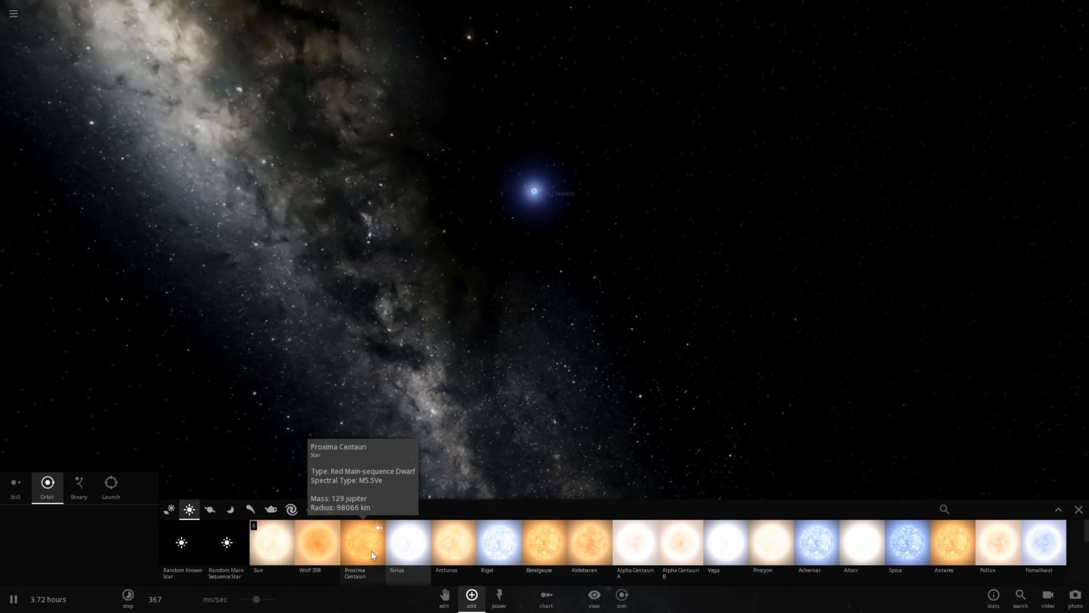
# Choose Proxima Centauri and set it orbiting PSR 21443933
pyautogui.click(361, 542)
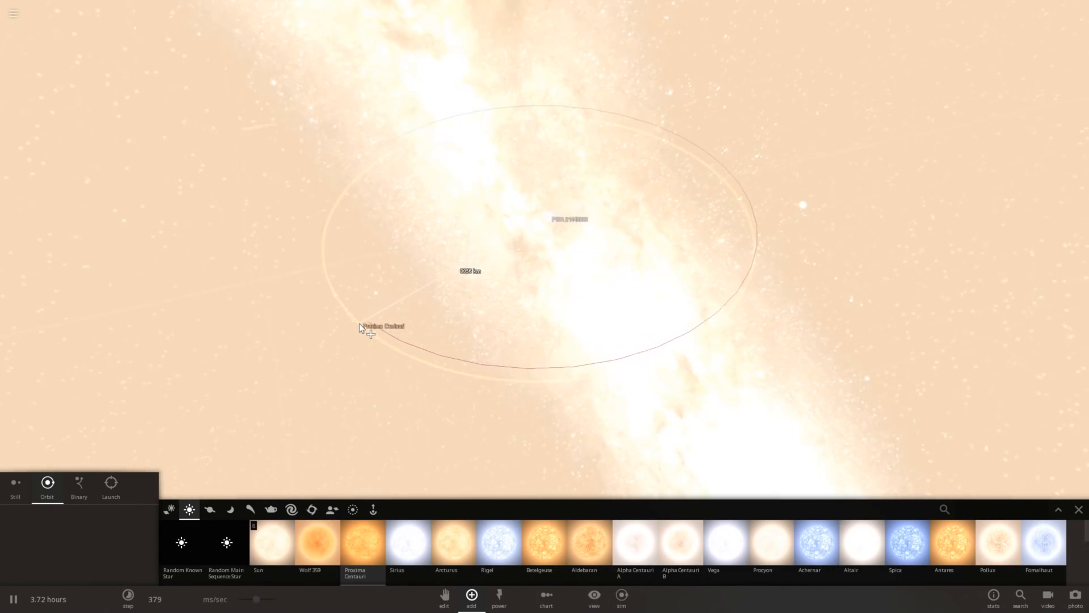